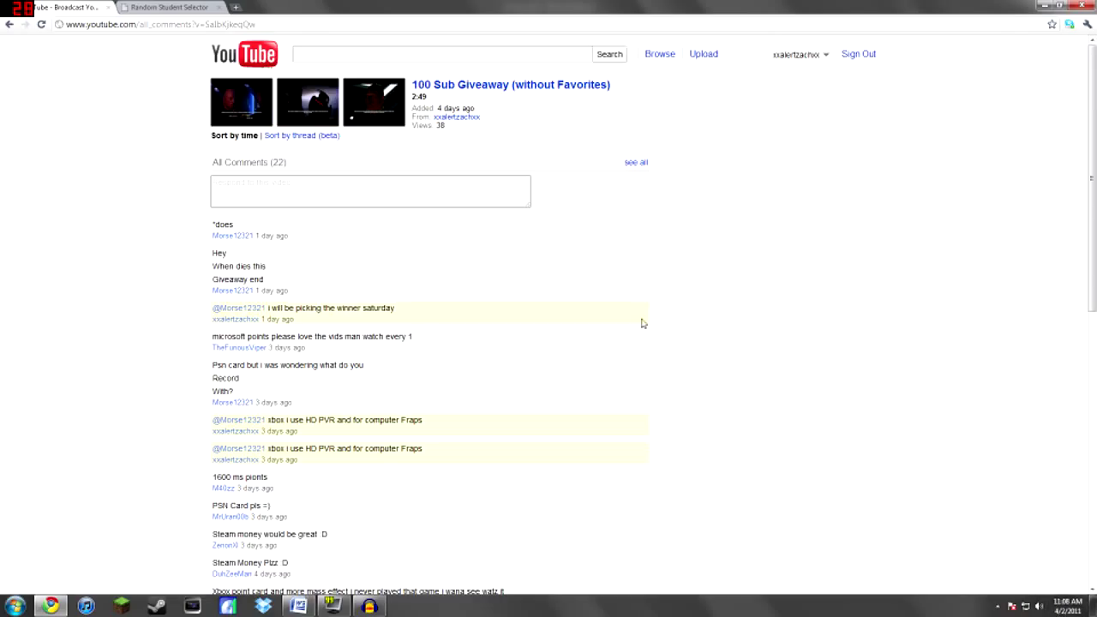
# Switch to the Random Student Selector tab, check the Word commenter list, and focus the empty names box.
pyautogui.scroll(-3)
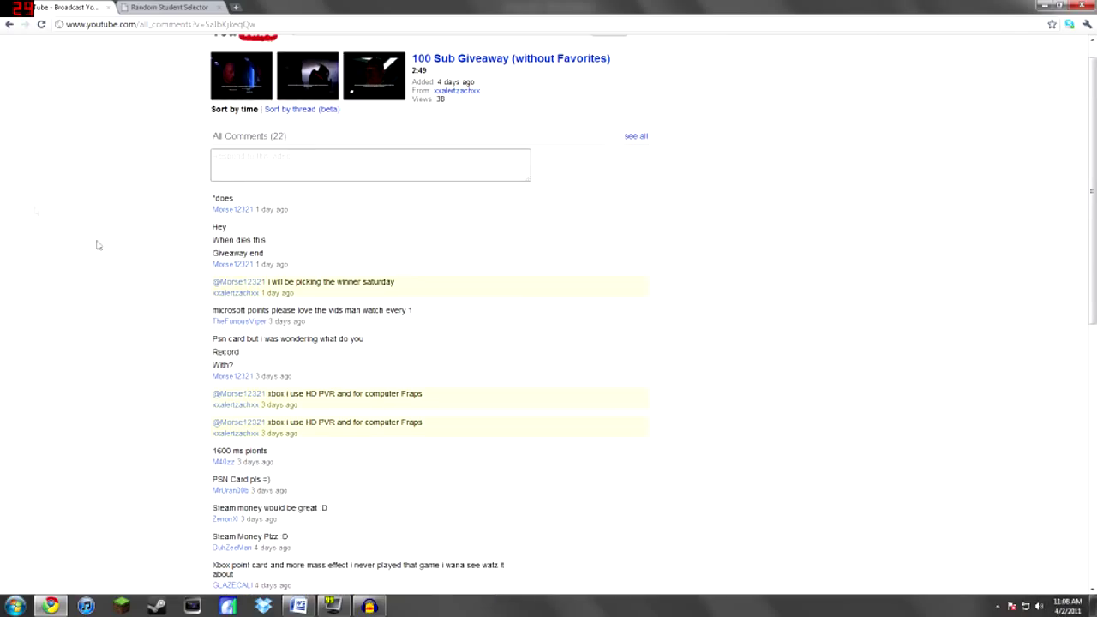
pyautogui.scroll(-3)
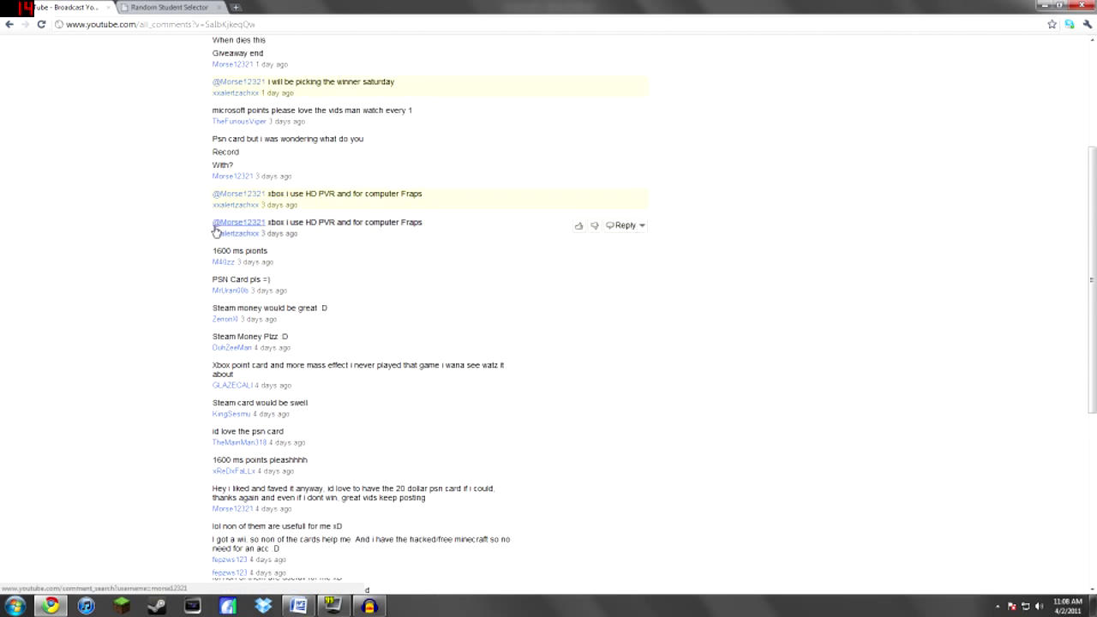
pyautogui.scroll(-3)
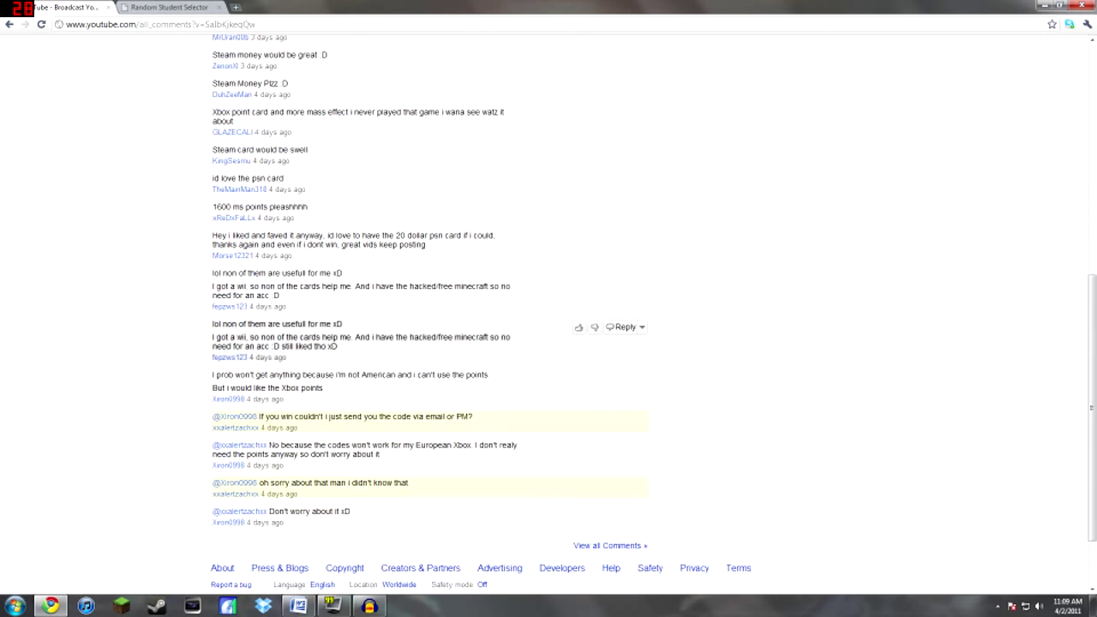
pyautogui.scroll(3)
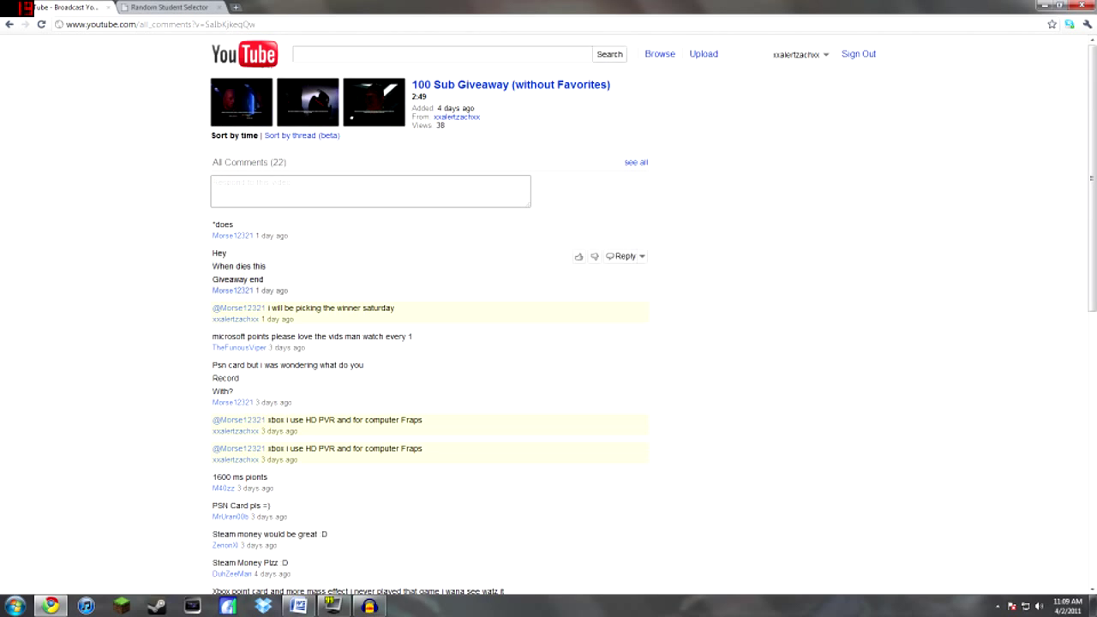
pyautogui.moveTo(306, 317)
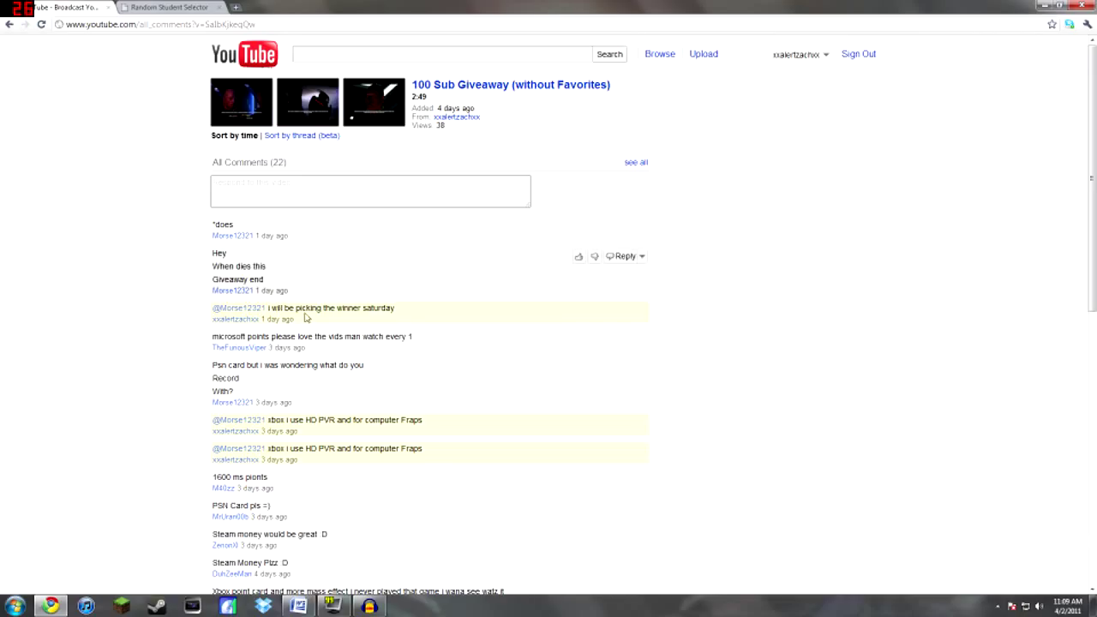
pyautogui.scroll(-3)
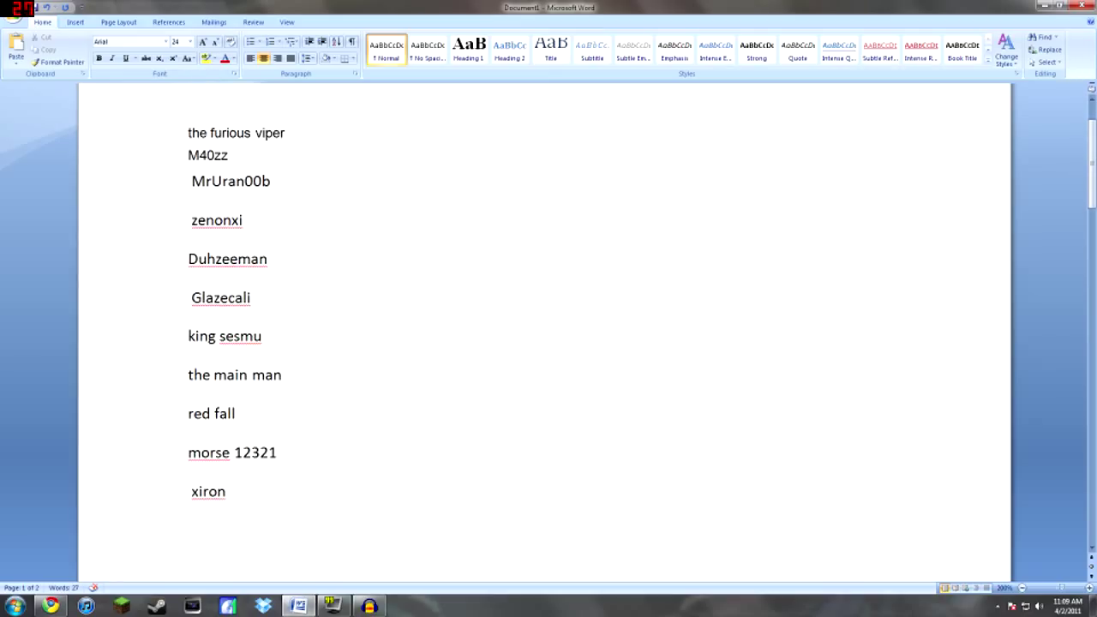
pyautogui.scroll(-3)
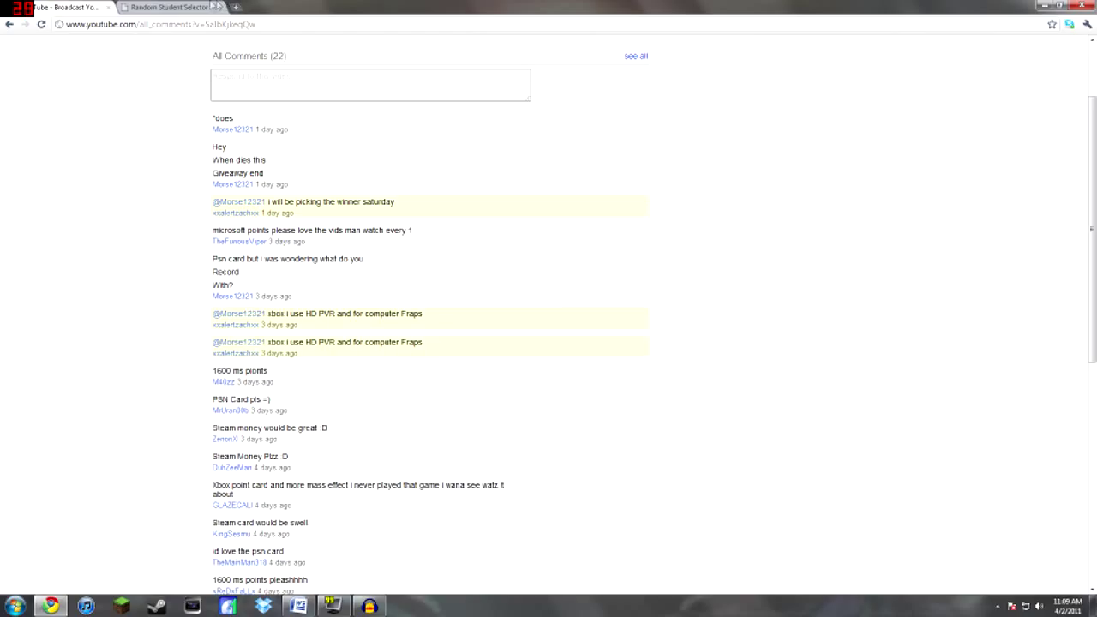
pyautogui.click(167, 7)
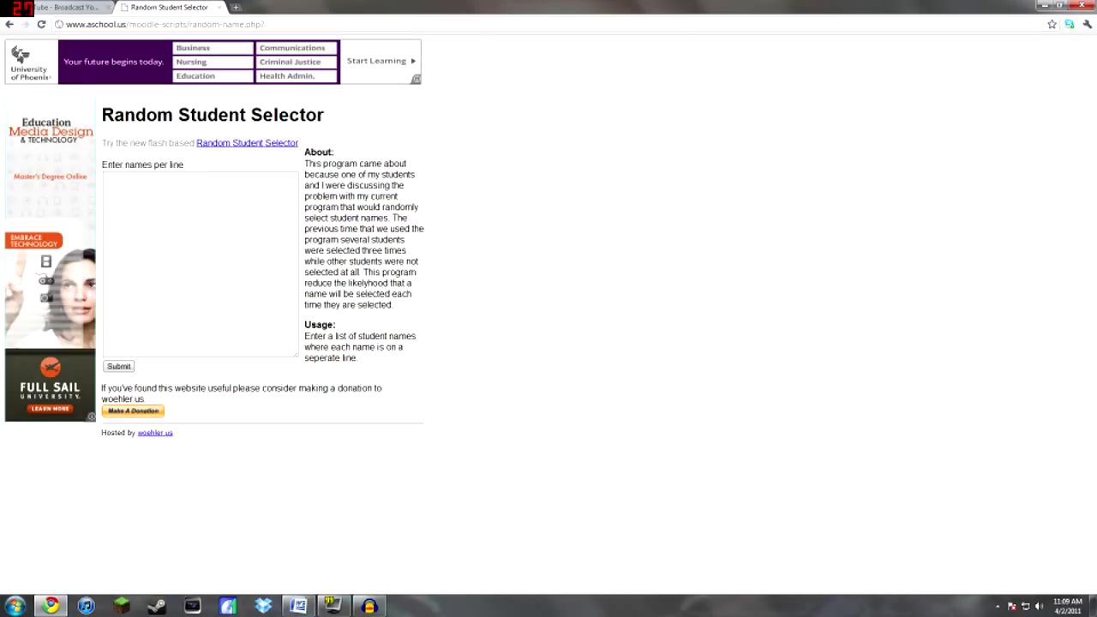
pyautogui.doubleClick(251, 114)
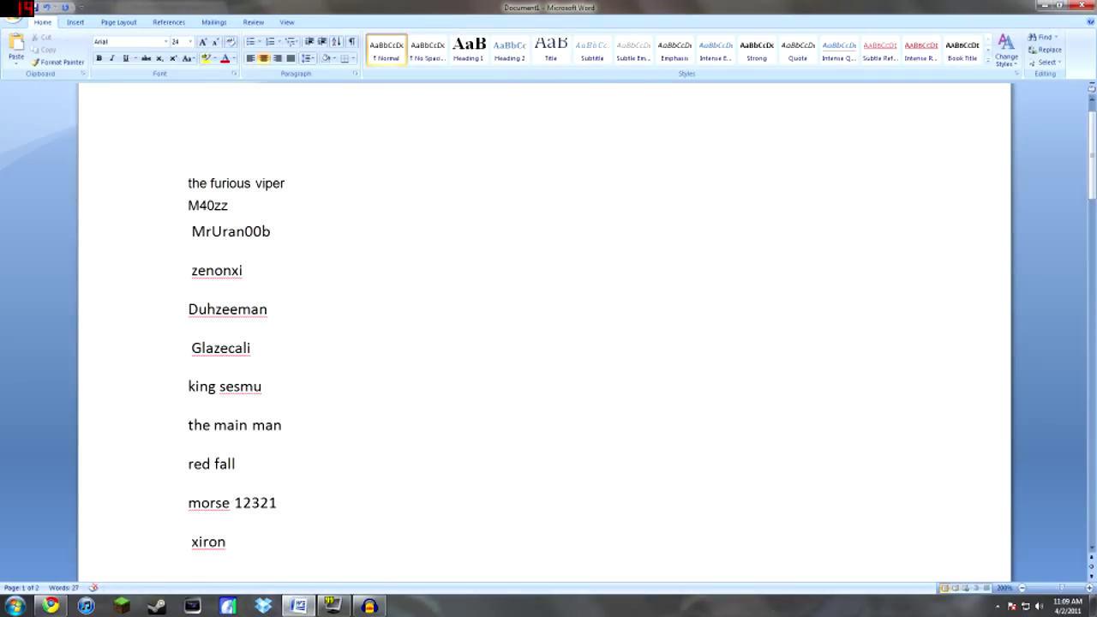
pyautogui.click(48, 606)
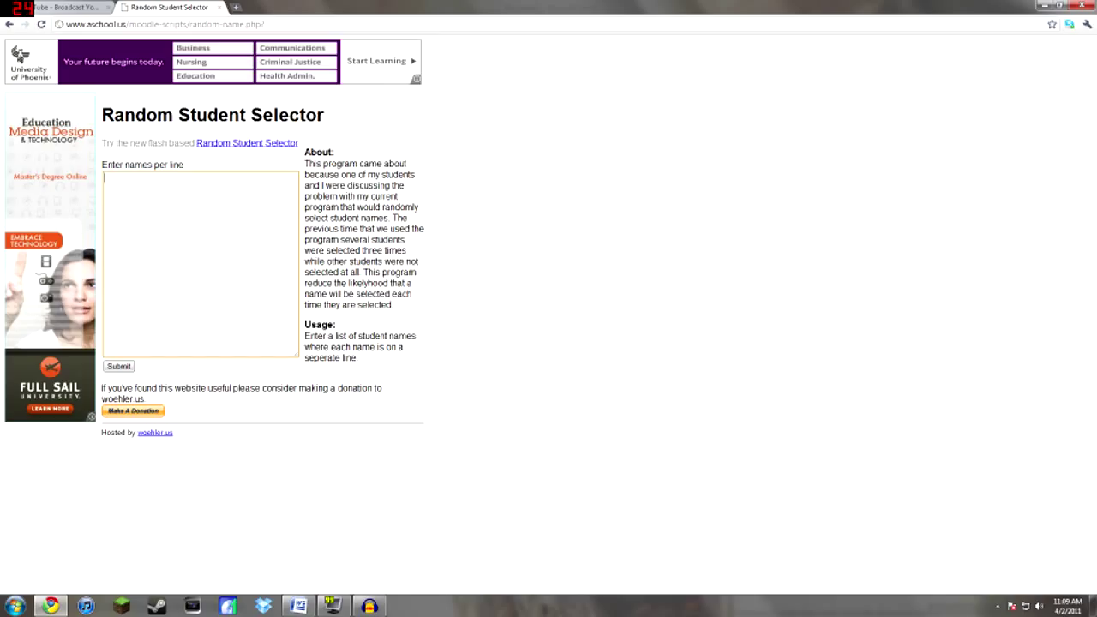
pyautogui.moveTo(65, 12)
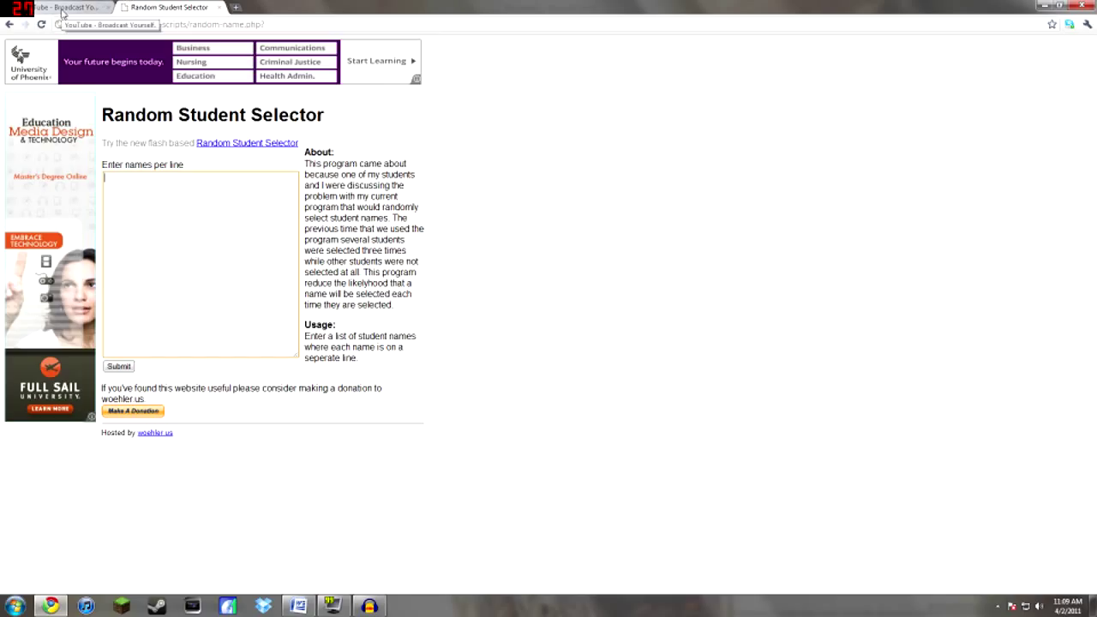
# Go back to the YouTube tab with the giveaway comments.
pyautogui.click(65, 6)
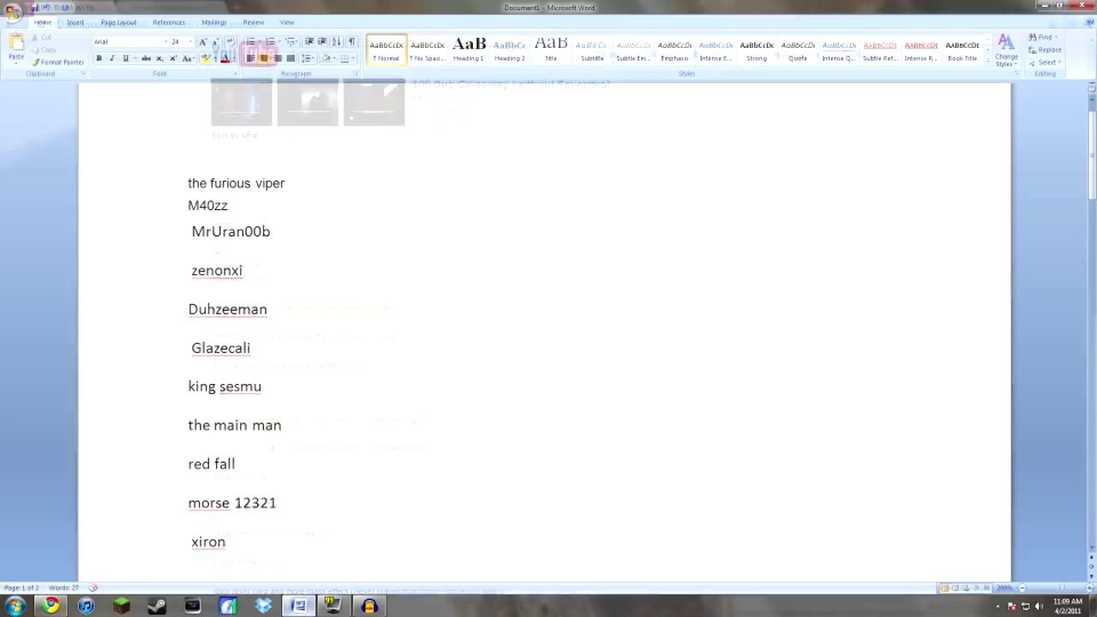
pyautogui.scroll(-3)
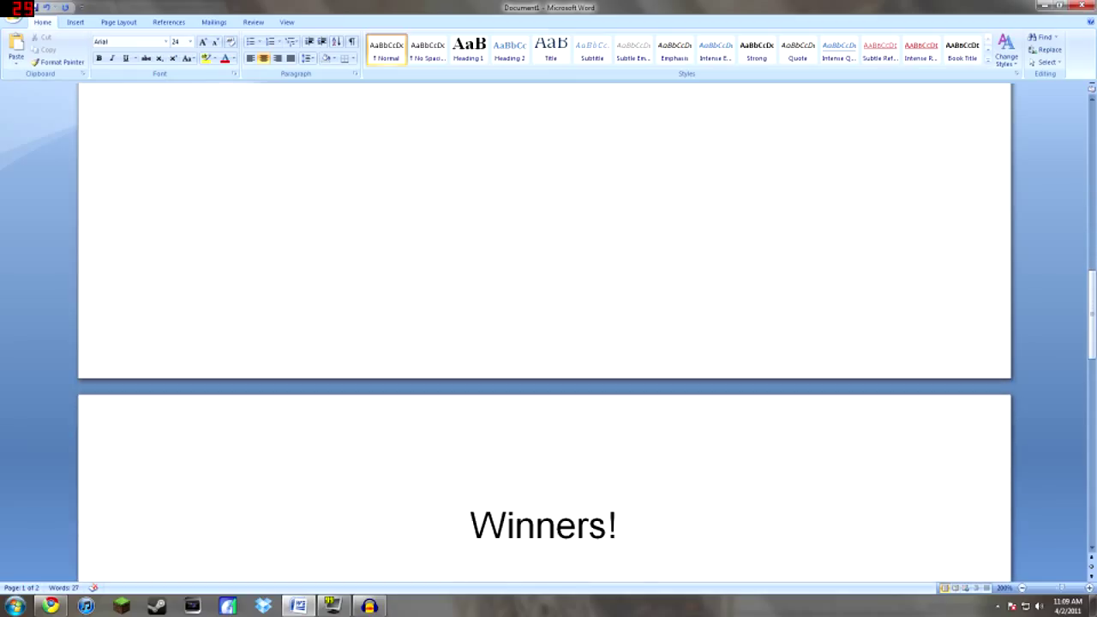
pyautogui.write('xredxfallx')
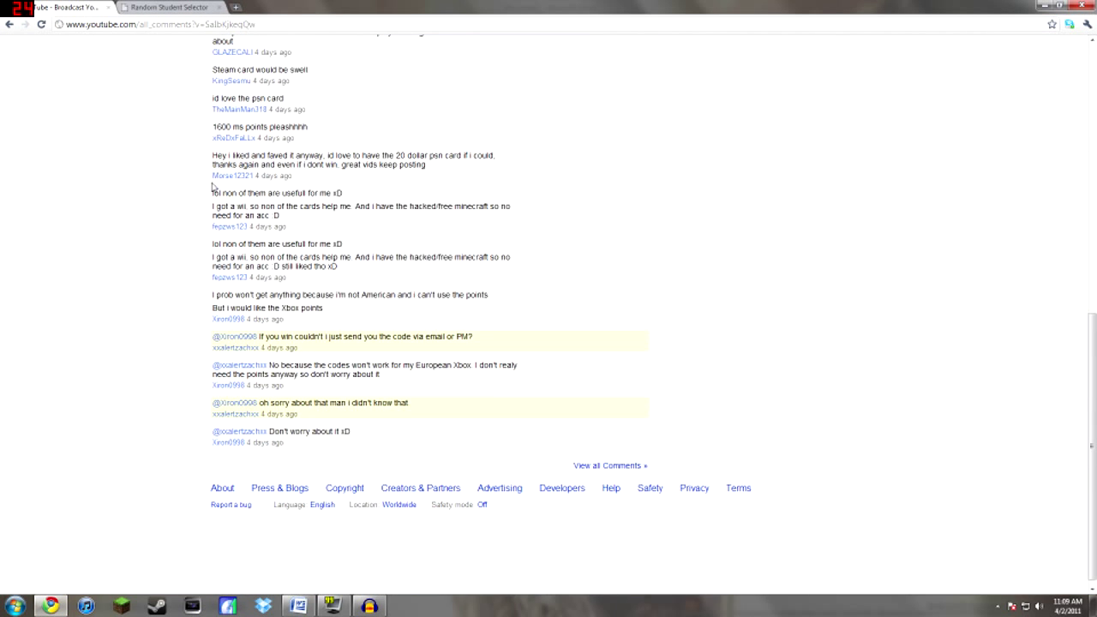
pyautogui.moveTo(349, 134)
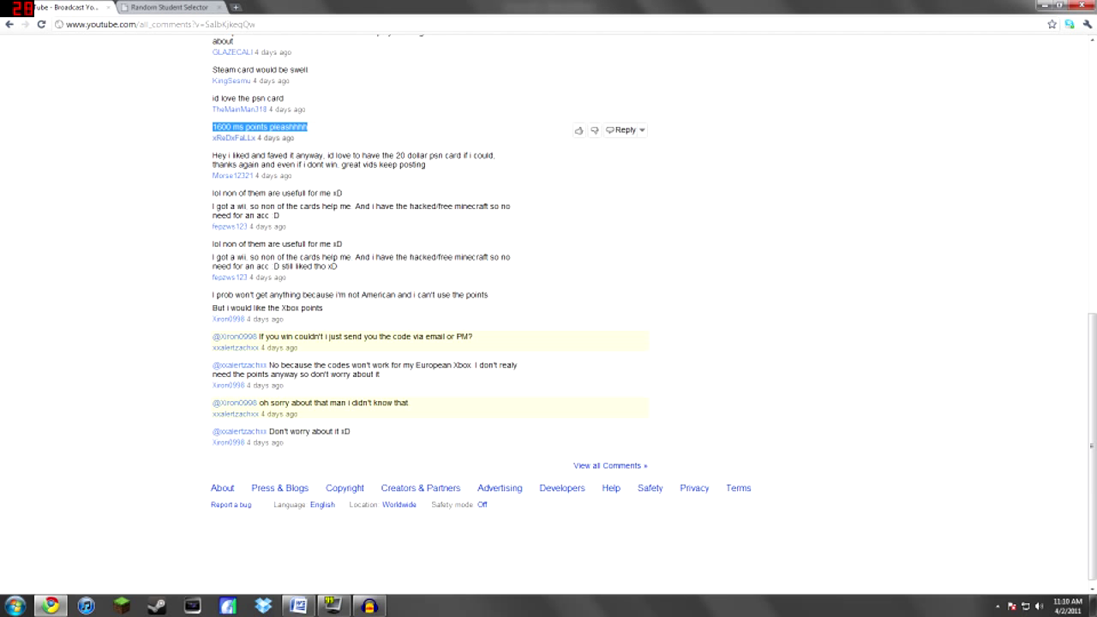
# Select the text of the 'id love the psn card' comment in the giveaway replies.
pyautogui.scroll(-3)
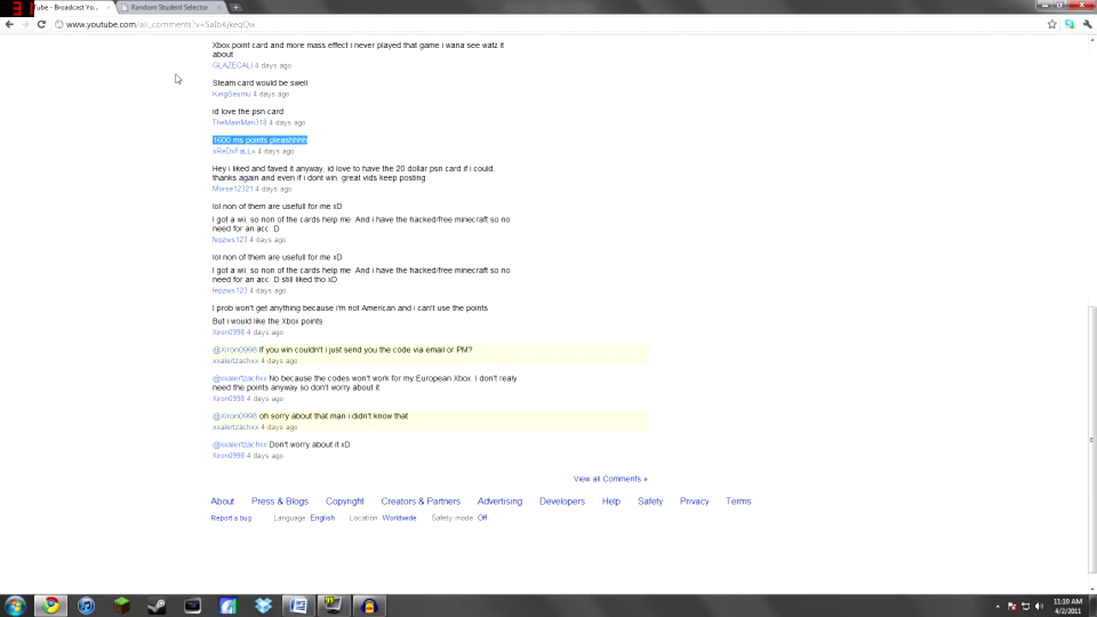
pyautogui.scroll(3)
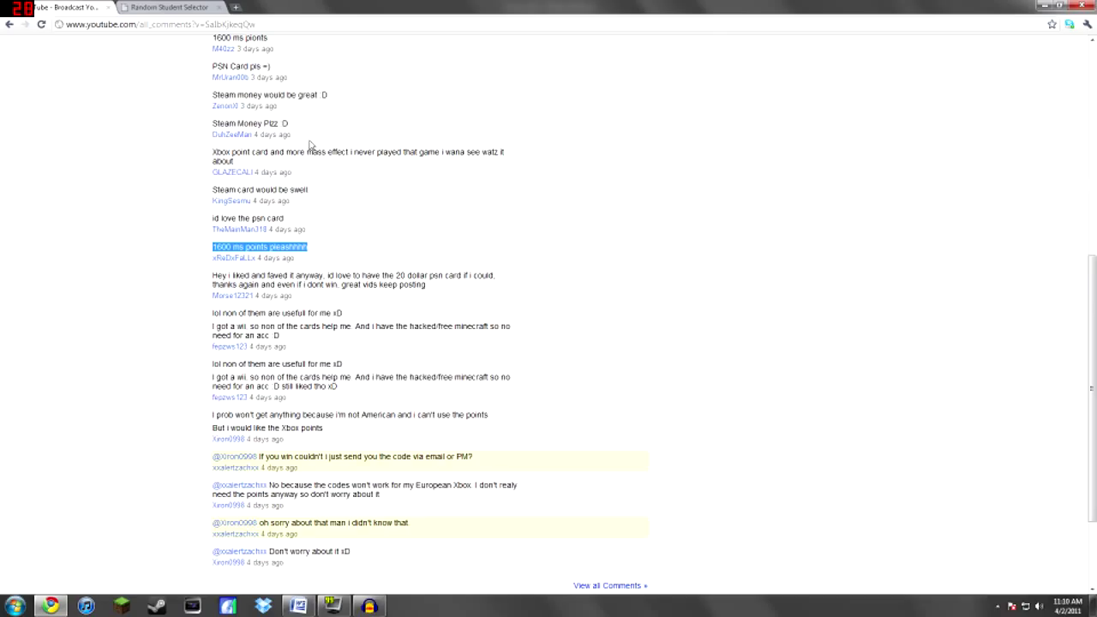
pyautogui.doubleClick(247, 218)
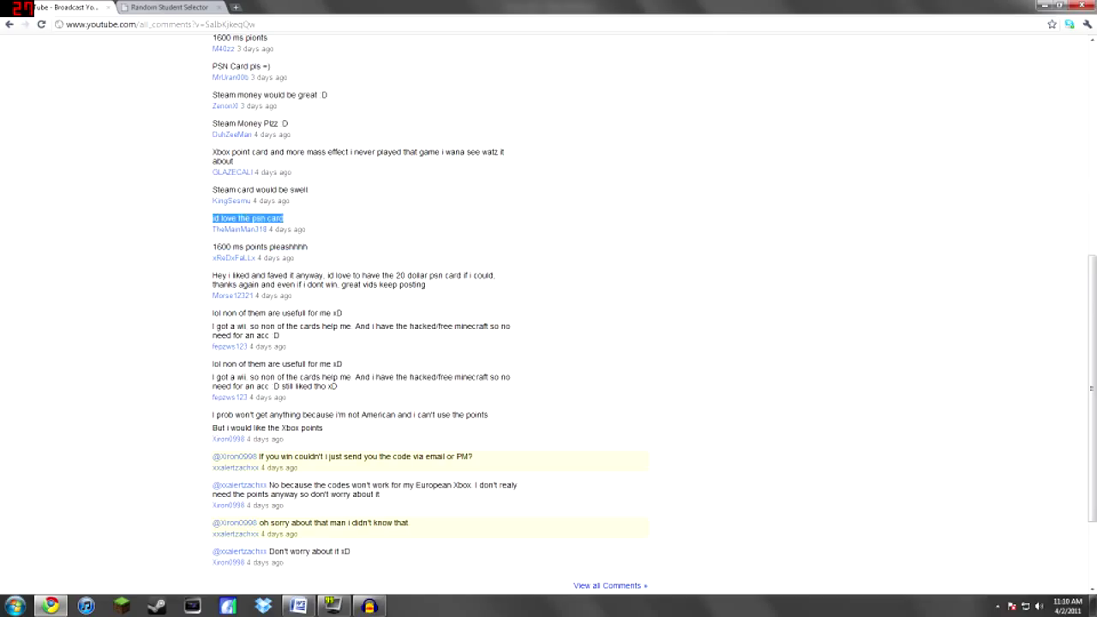
pyautogui.moveTo(149, 64)
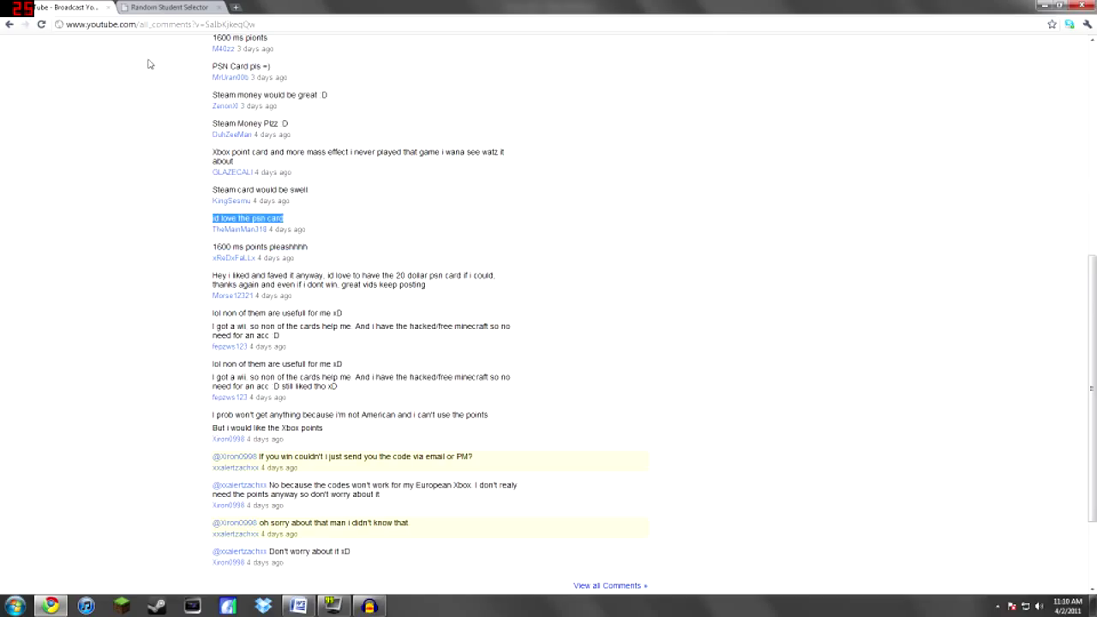